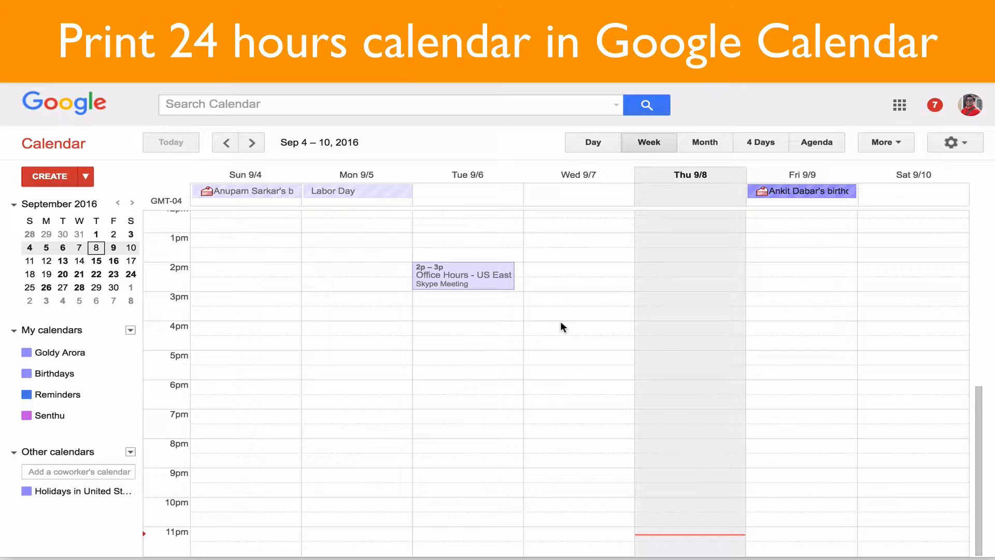
{"action": "mouse_move", "coordinate": [530, 221]}
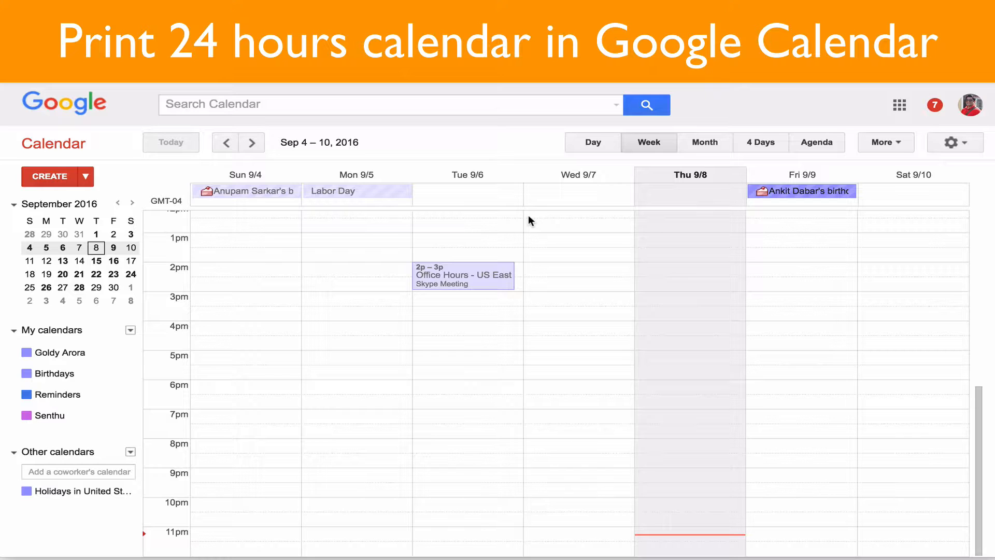
{"action": "mouse_move", "coordinate": [800, 164]}
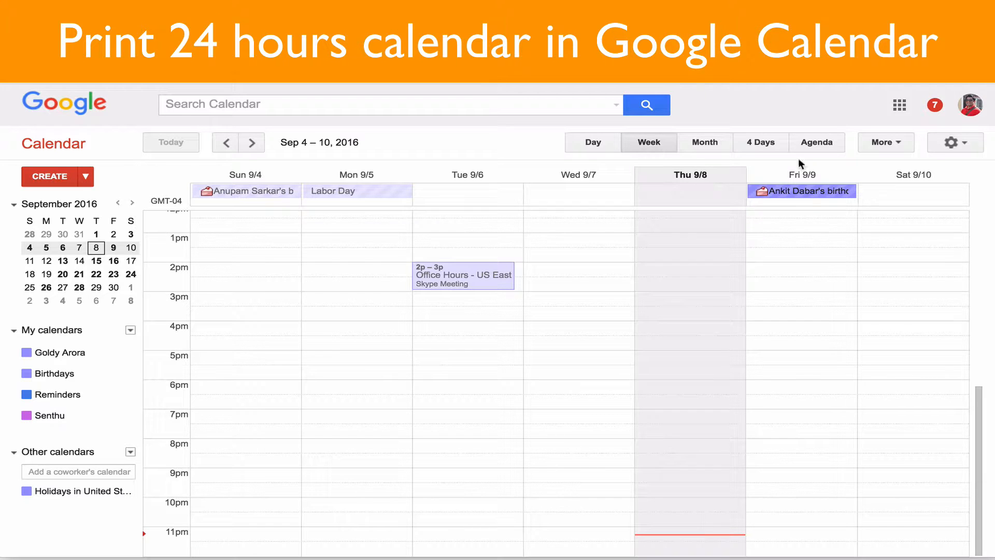
Step: Switch to Agenda view and expand every entry to show each birthday's details
{"action": "left_click", "coordinate": [817, 141]}
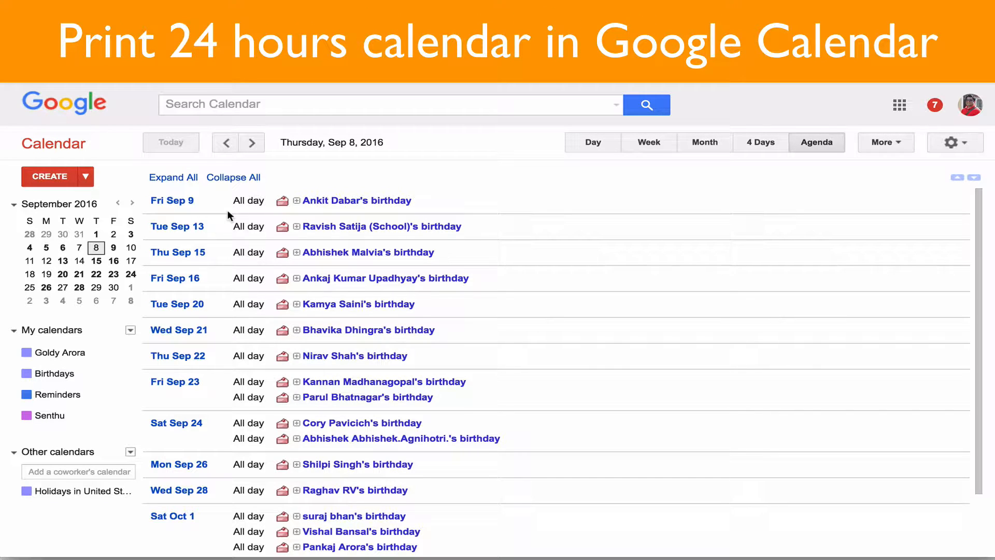
{"action": "left_click", "coordinate": [172, 177]}
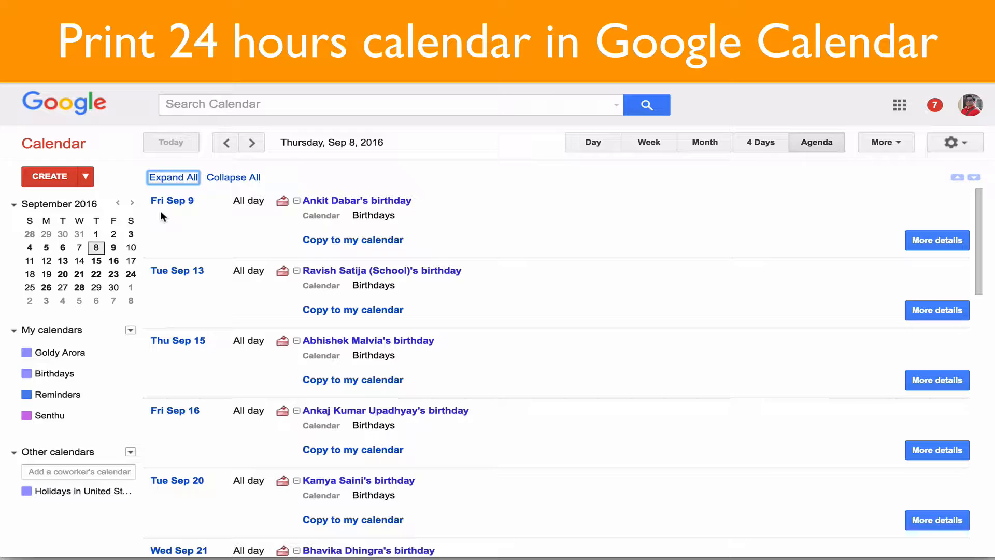
{"action": "mouse_move", "coordinate": [150, 331]}
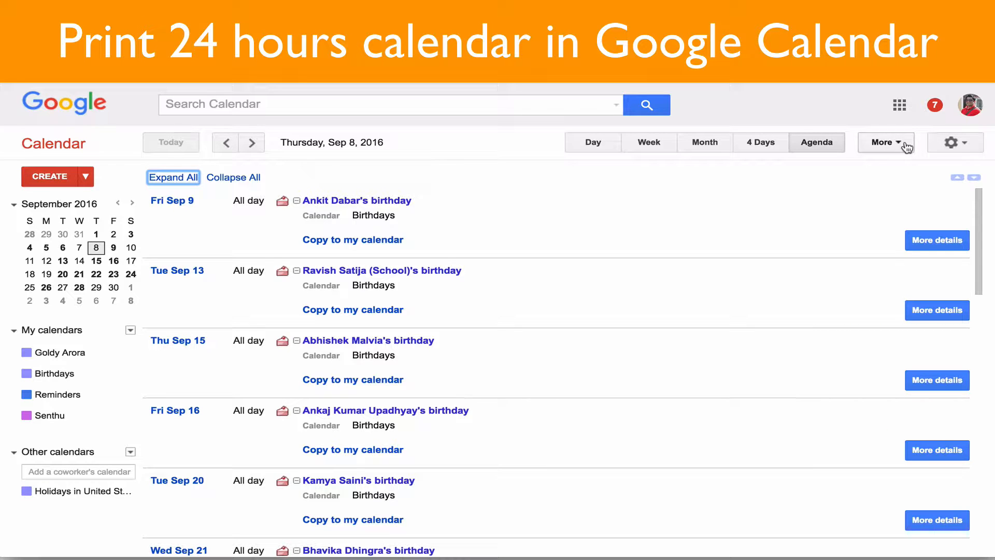
{"action": "left_click", "coordinate": [882, 142]}
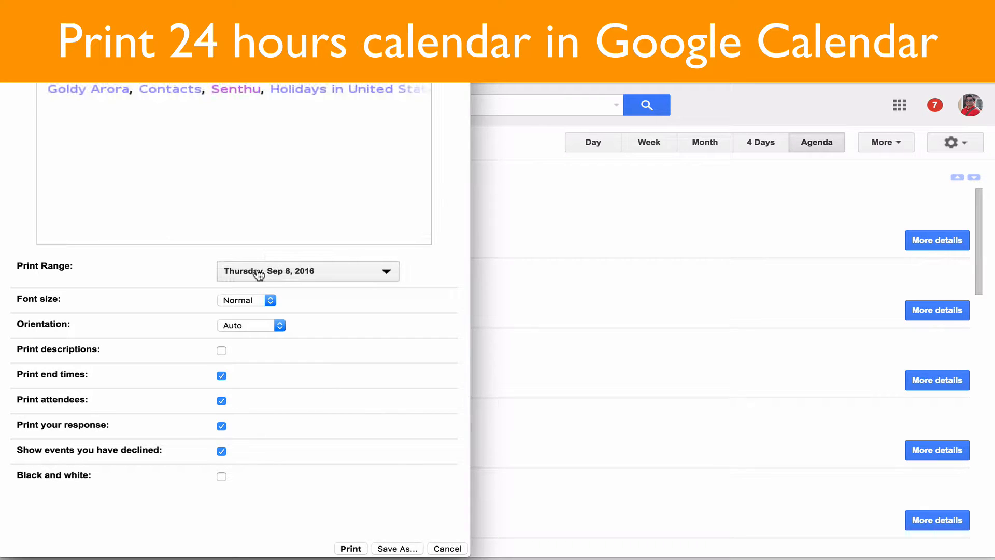
{"action": "left_click", "coordinate": [308, 271]}
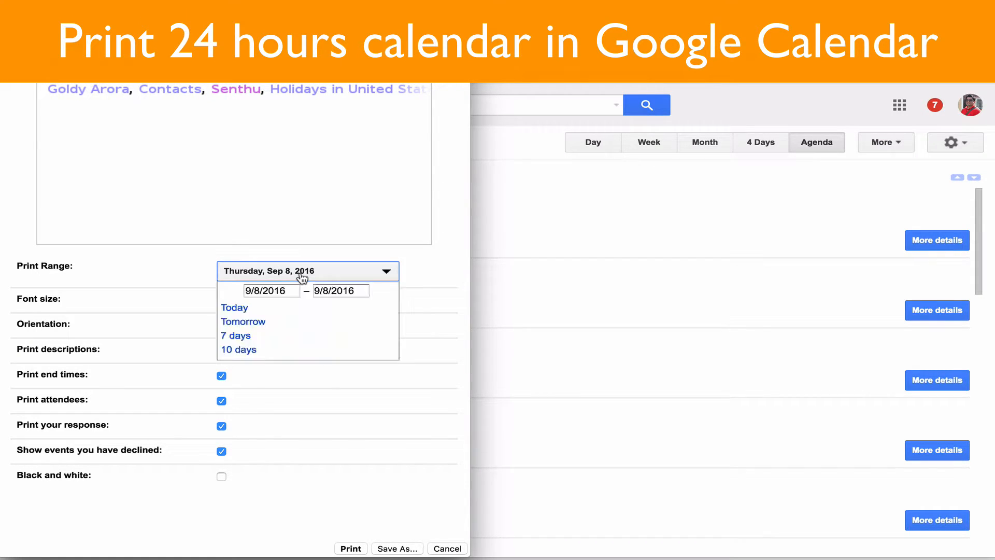
{"action": "left_click", "coordinate": [270, 290]}
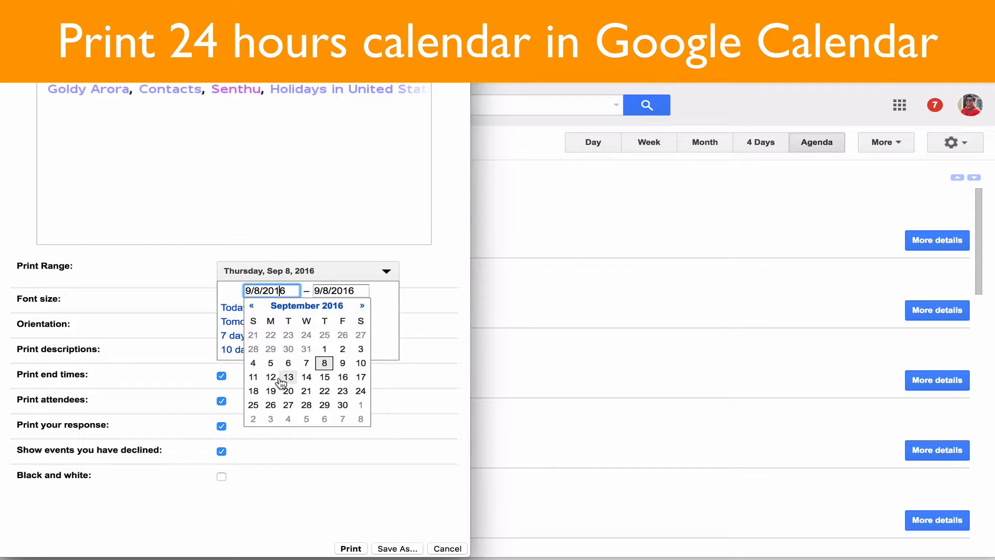
{"action": "left_click", "coordinate": [288, 376]}
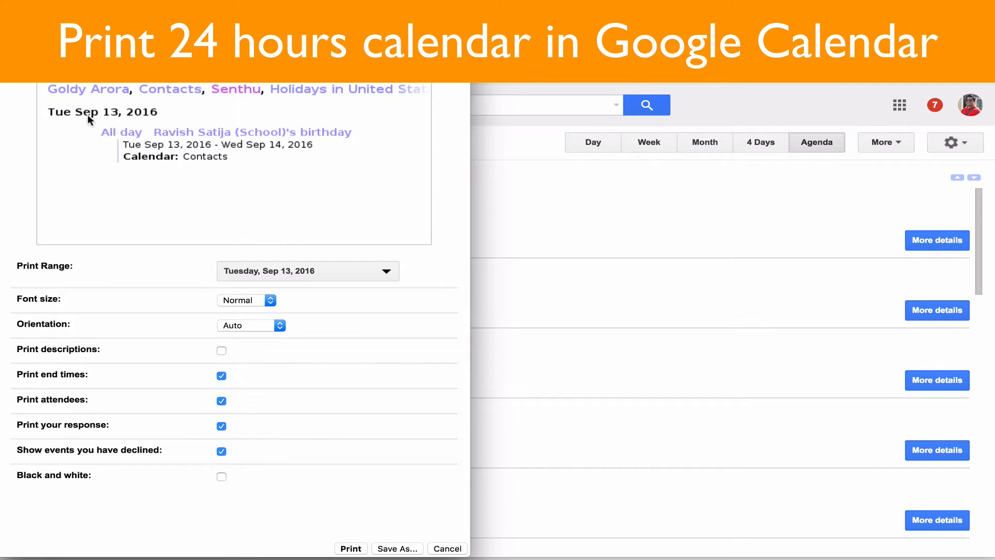
{"action": "mouse_move", "coordinate": [198, 100]}
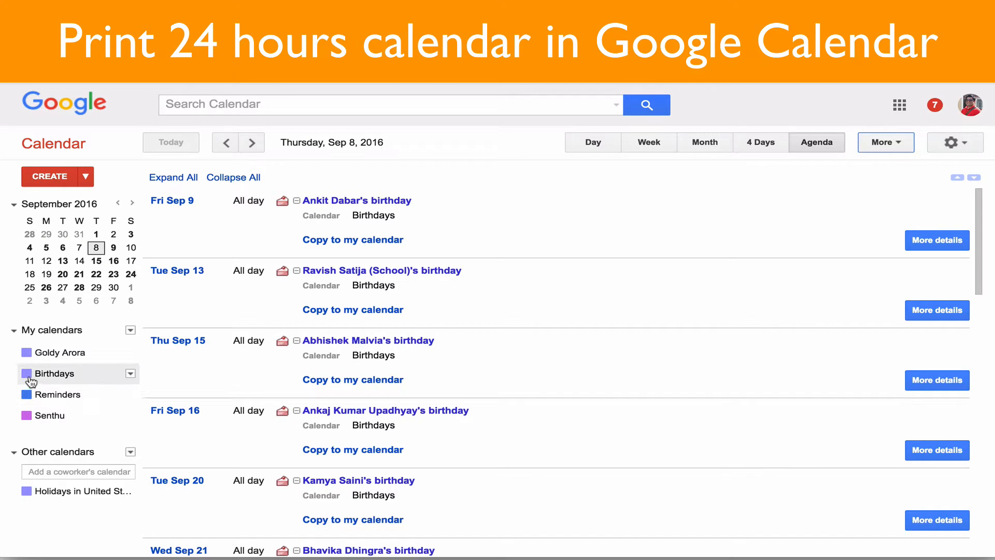
Step: Hide the Birthdays and Reminders calendars, then print the agenda to the system print preview
{"action": "left_click", "coordinate": [26, 374]}
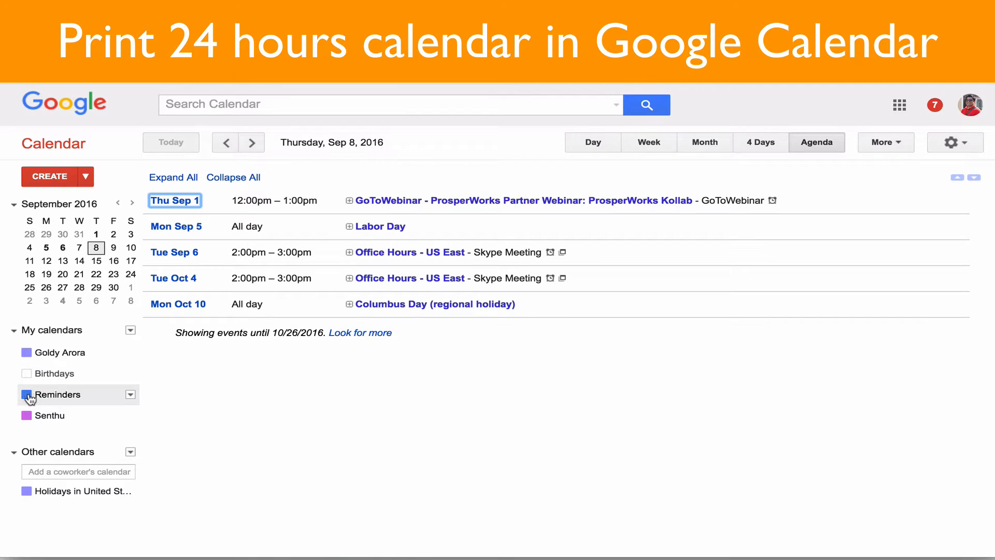
{"action": "left_click", "coordinate": [26, 394]}
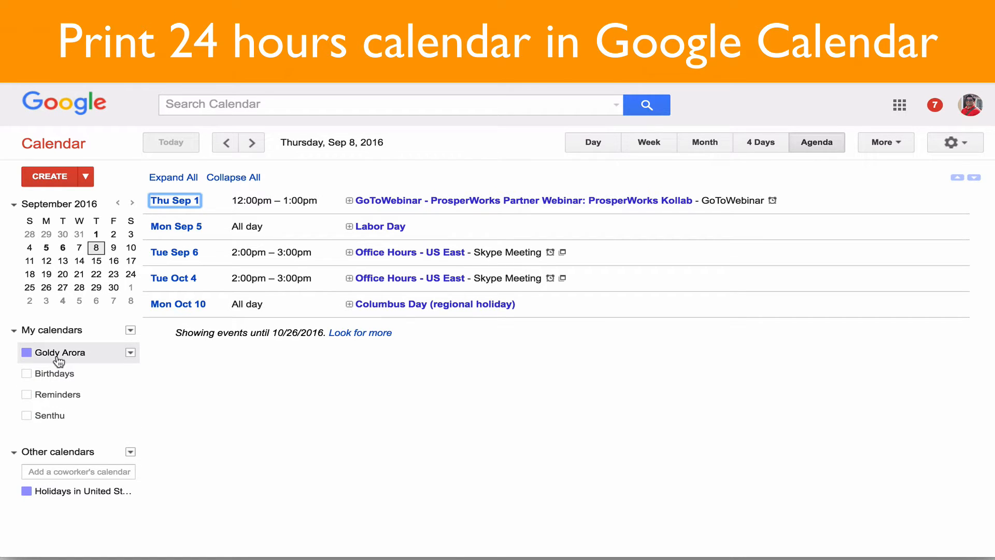
{"action": "left_click", "coordinate": [882, 142]}
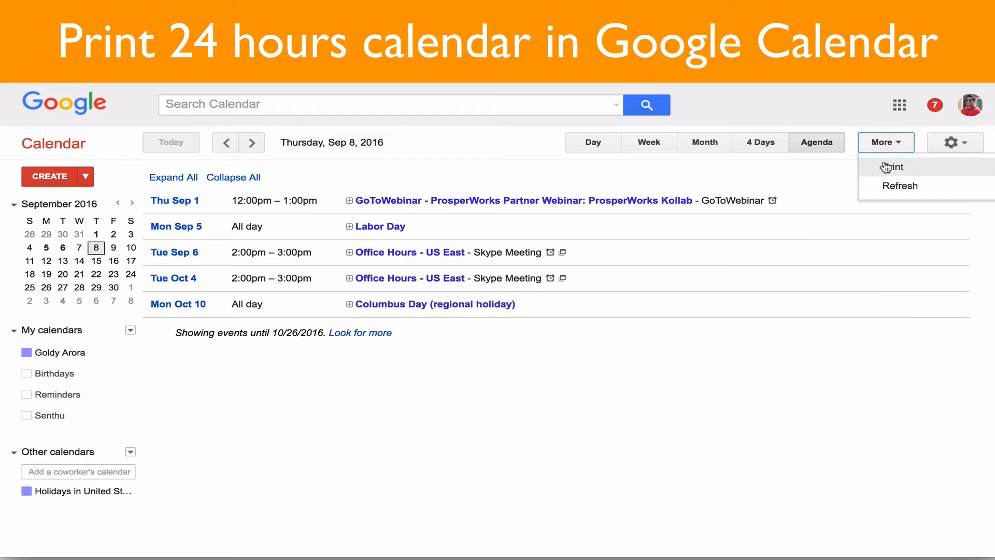
{"action": "left_click", "coordinate": [893, 167]}
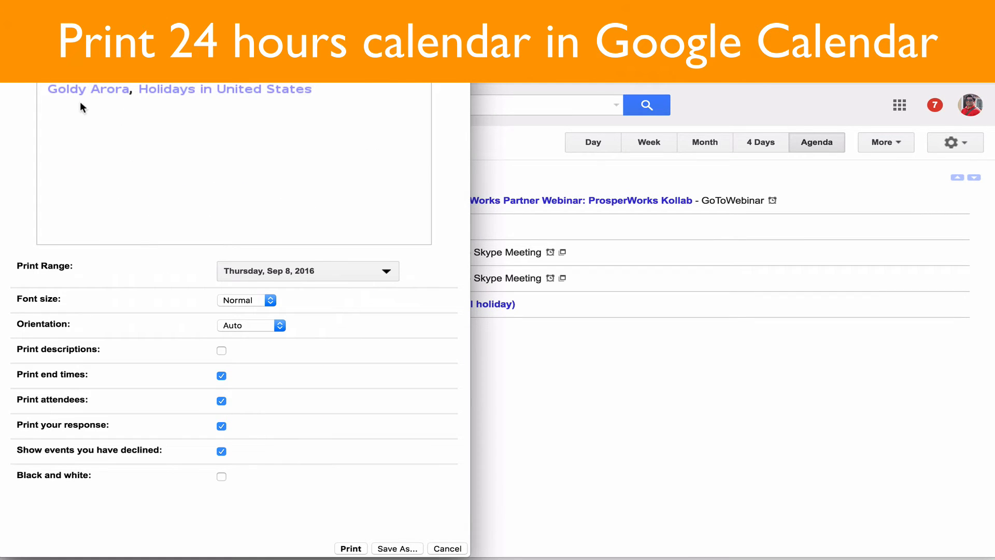
{"action": "mouse_move", "coordinate": [394, 486]}
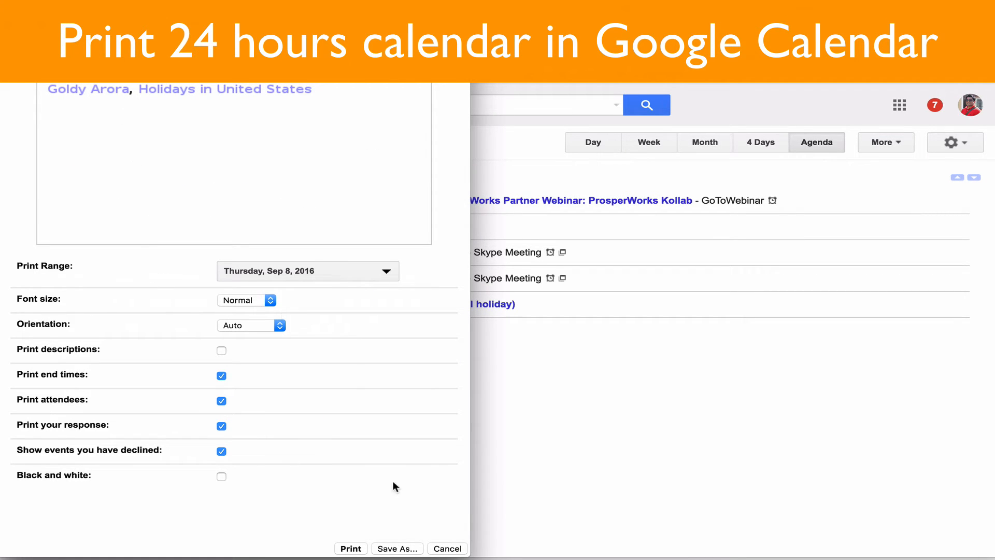
{"action": "mouse_move", "coordinate": [340, 333]}
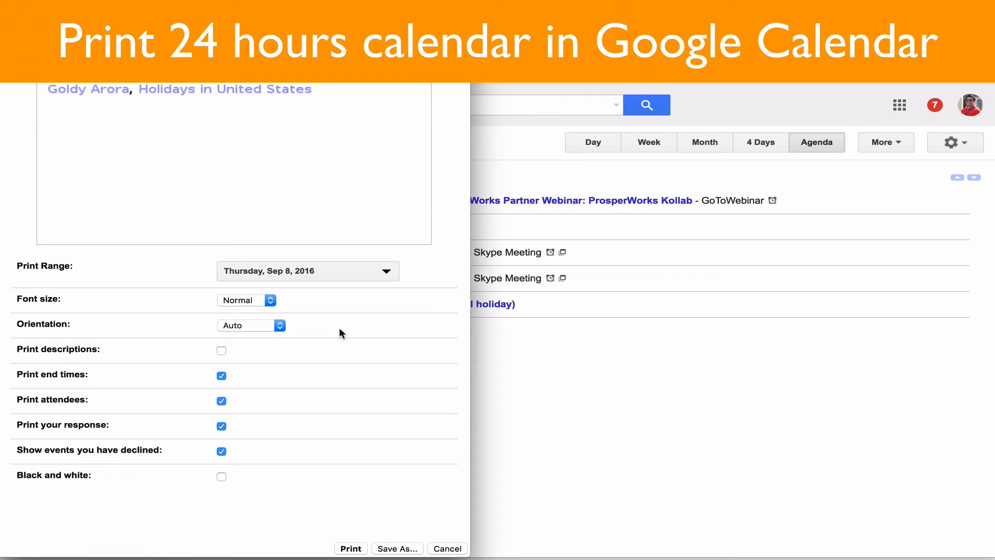
{"action": "left_click", "coordinate": [349, 548]}
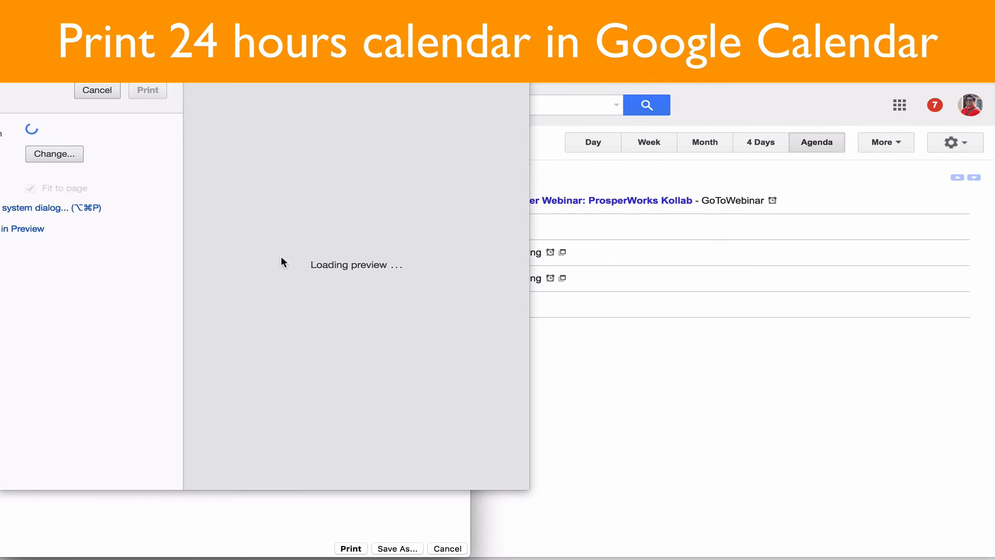